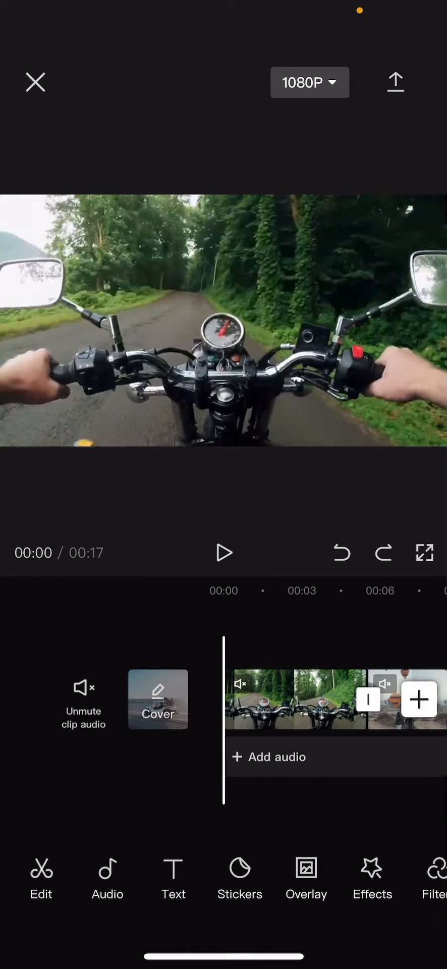
# Select the motorcycle clip and bring up its Speed settings for the Bullet curve
pyautogui.click(297, 699)
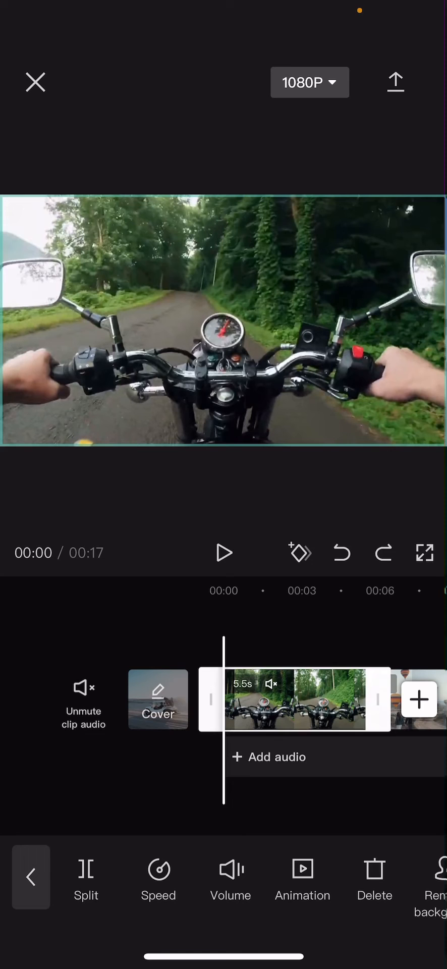
pyautogui.click(158, 877)
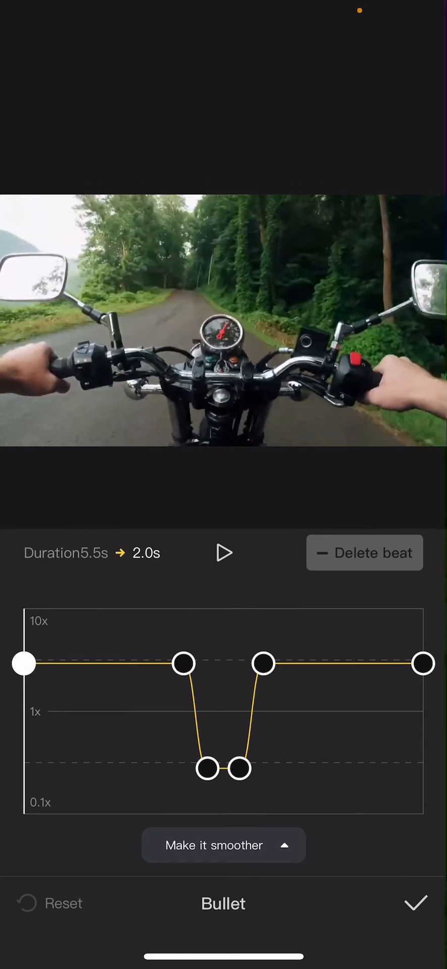
# Raise the motorcycle clip's two low middle beats to 1x and accept its curve
pyautogui.moveTo(23, 663); pyautogui.dragTo(23, 609)
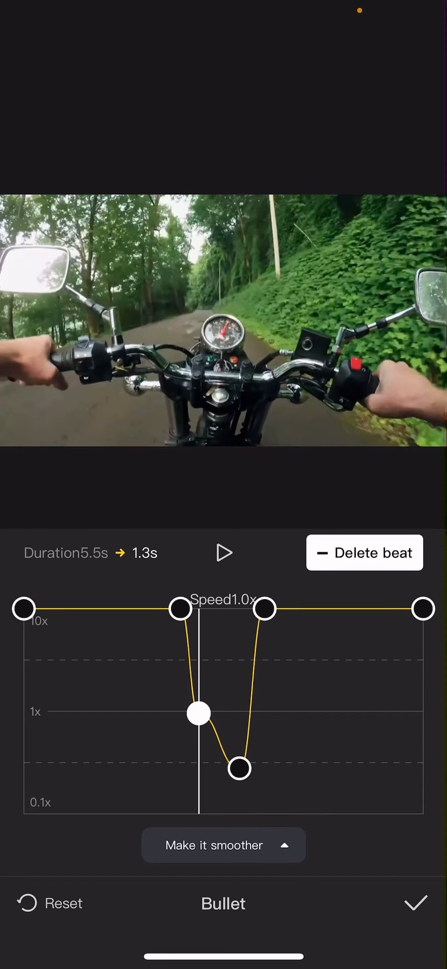
pyautogui.moveTo(198, 713); pyautogui.dragTo(241, 713)
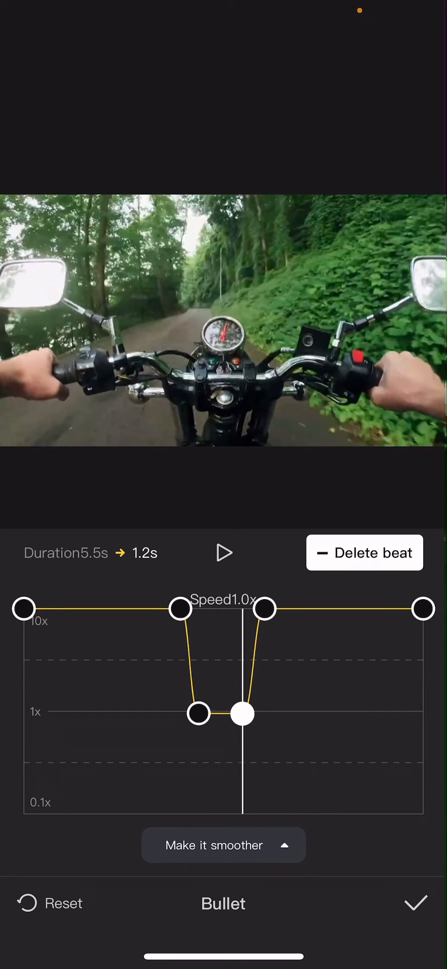
pyautogui.click(414, 902)
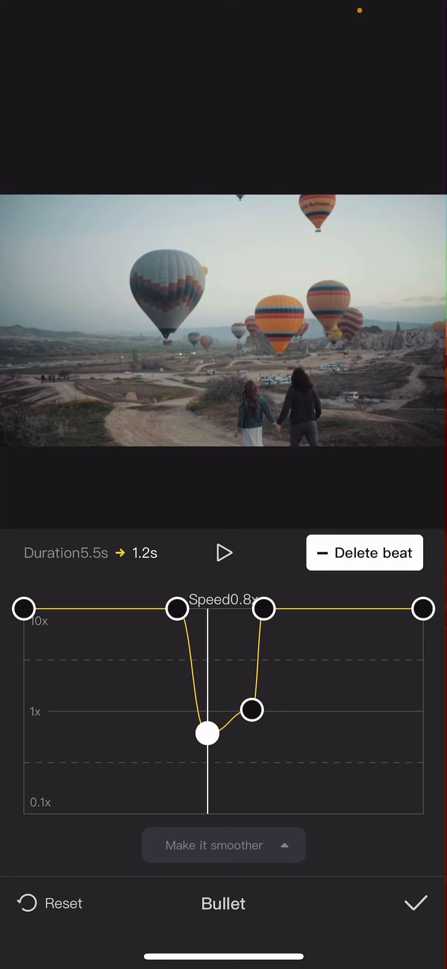
# Lift the balloon clip's low middle beat toward 1x and accept its curve
pyautogui.moveTo(208, 733); pyautogui.dragTo(251, 730)
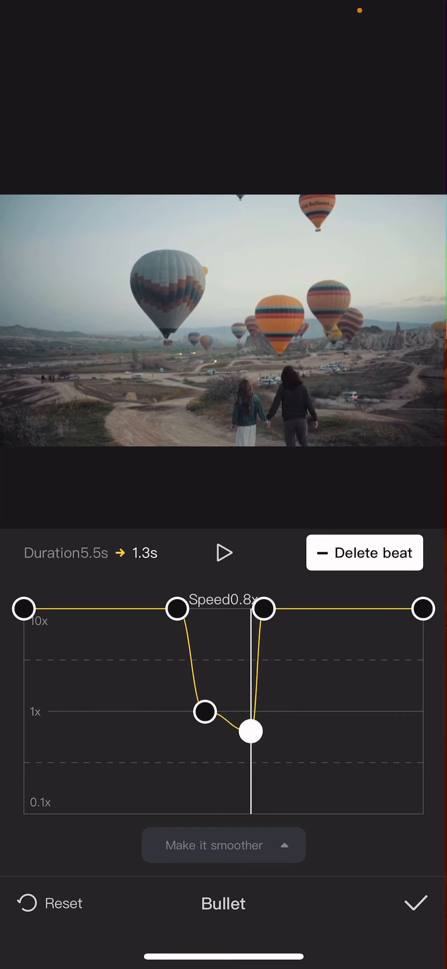
pyautogui.click(416, 902)
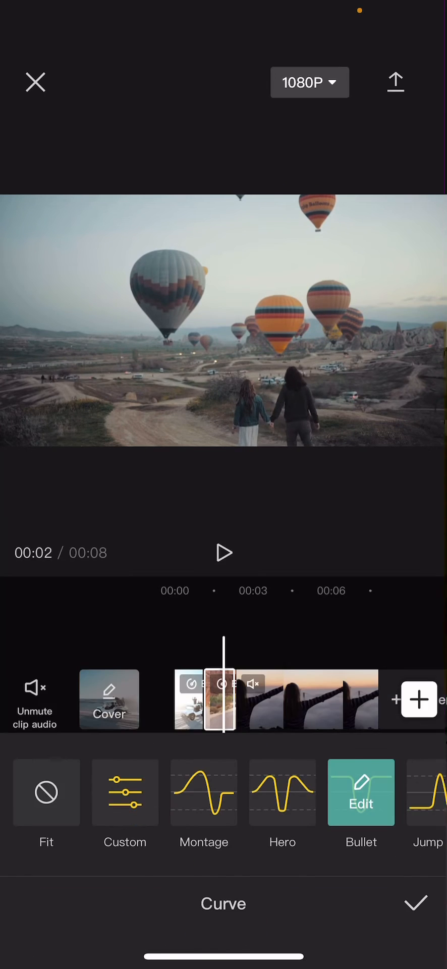
# Return to the timeline and play the 4-second speed-ramped video through to the end
pyautogui.click(414, 902)
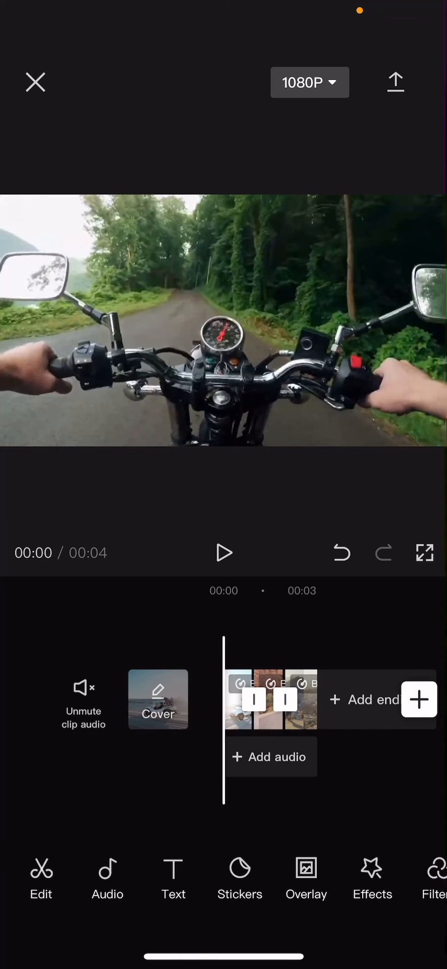
pyautogui.click(224, 552)
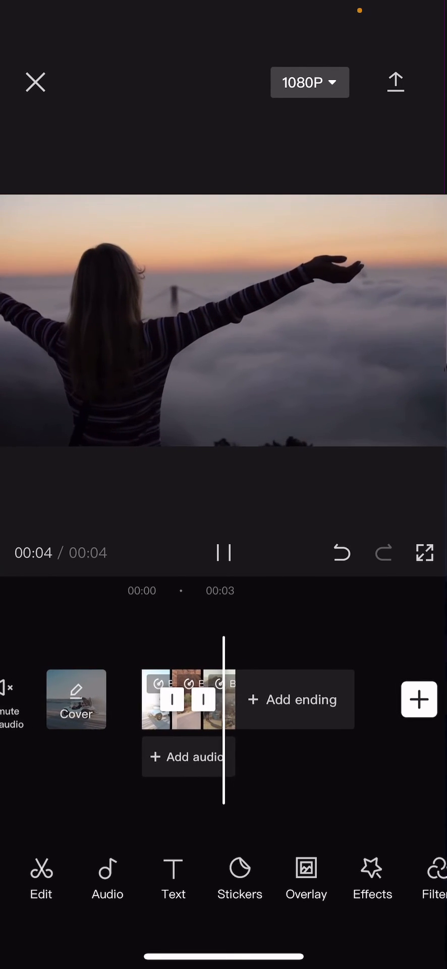
pyautogui.click(224, 552)
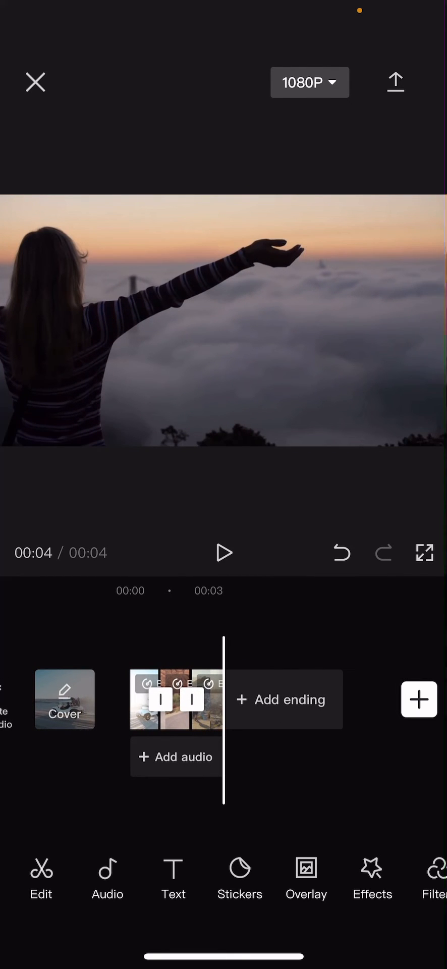